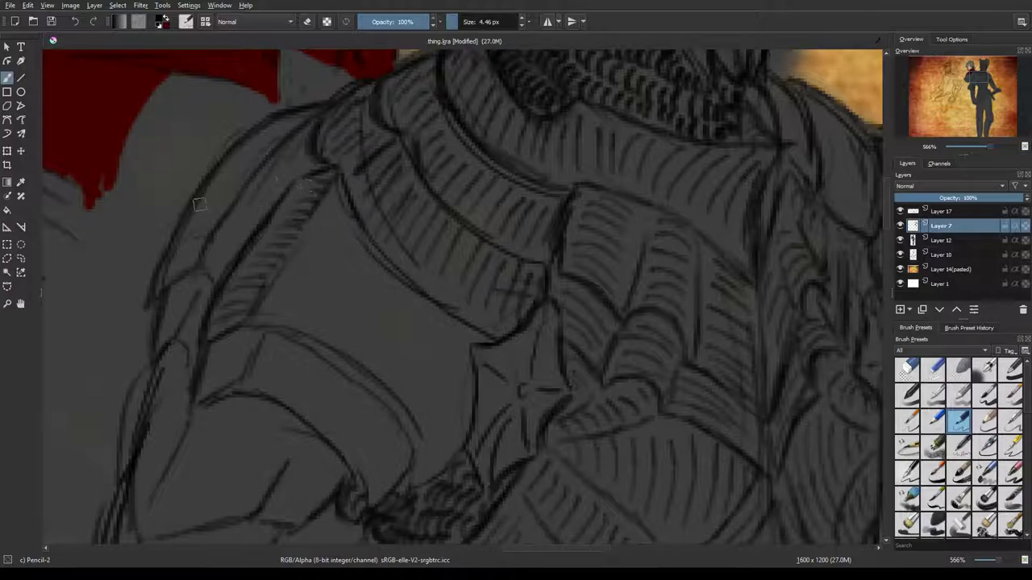
{"action": "mouse_move", "coordinate": [226, 214]}
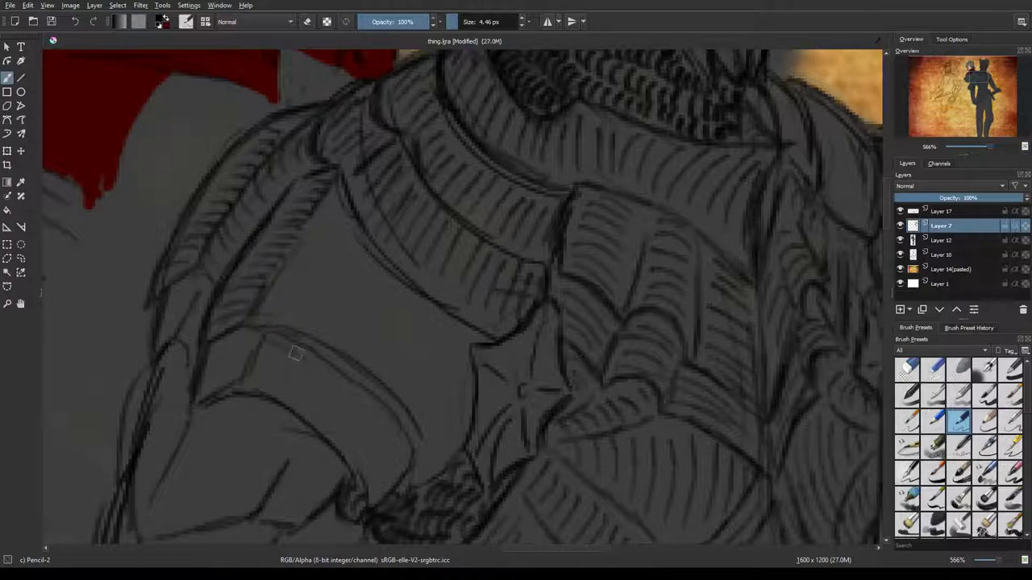
Draw the left shoulder plate's contour and fill it with curved hatch lines.
{"action": "left_click_drag", "start_coordinate": [294, 353], "coordinate": [376, 400]}
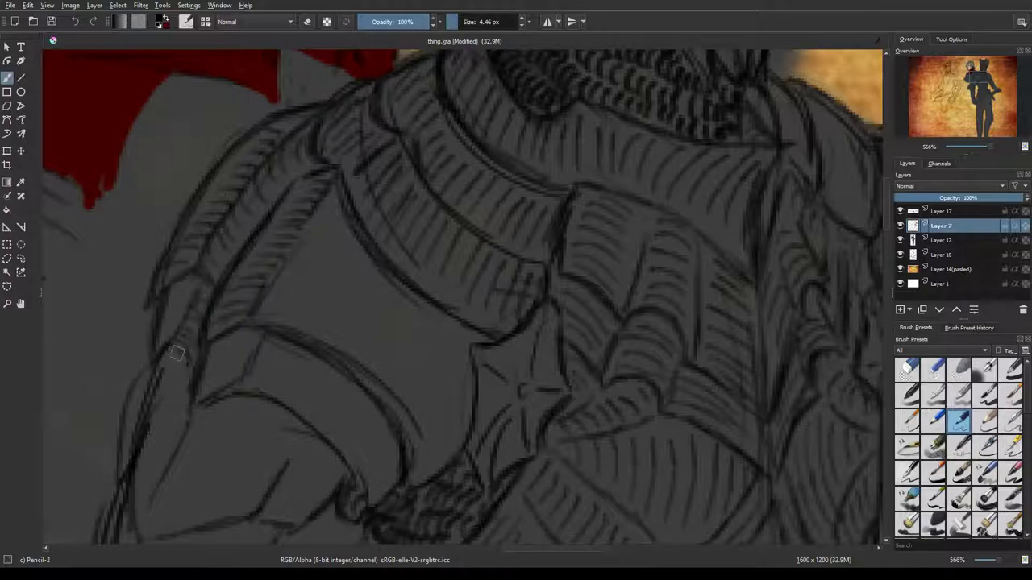
{"action": "mouse_move", "coordinate": [168, 312]}
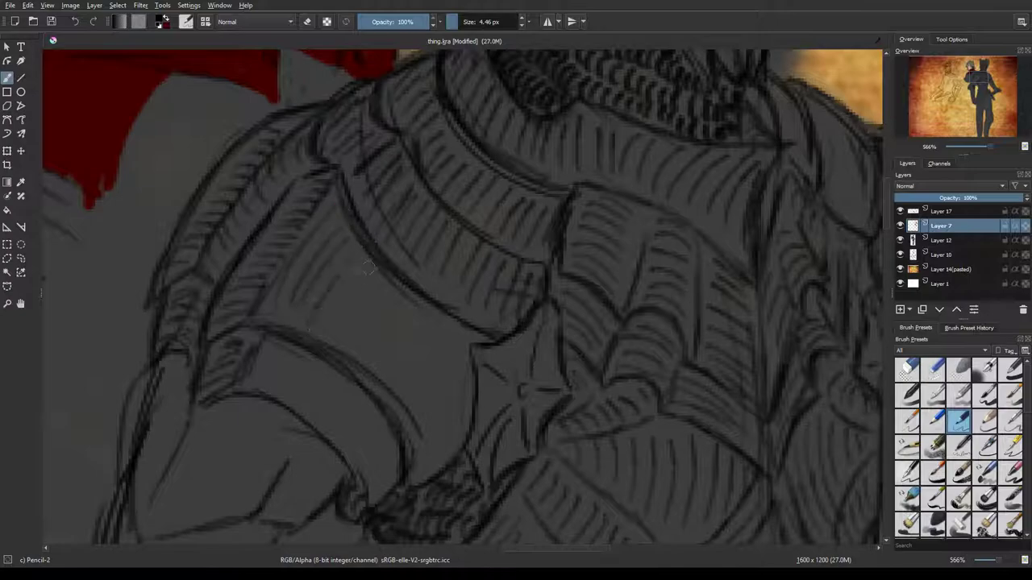
{"action": "left_click_drag", "start_coordinate": [371, 274], "coordinate": [399, 379]}
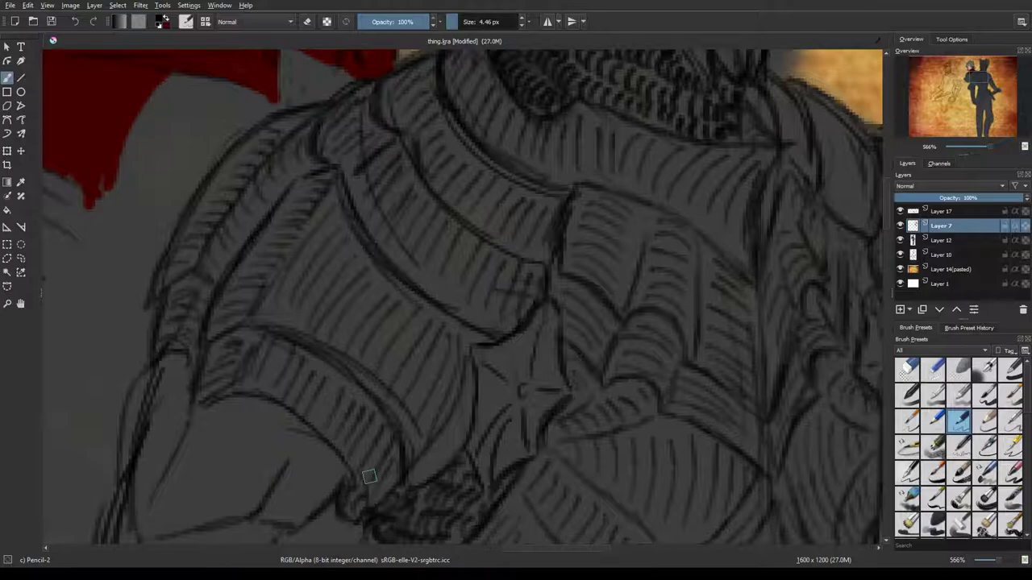
{"action": "mouse_move", "coordinate": [941, 104]}
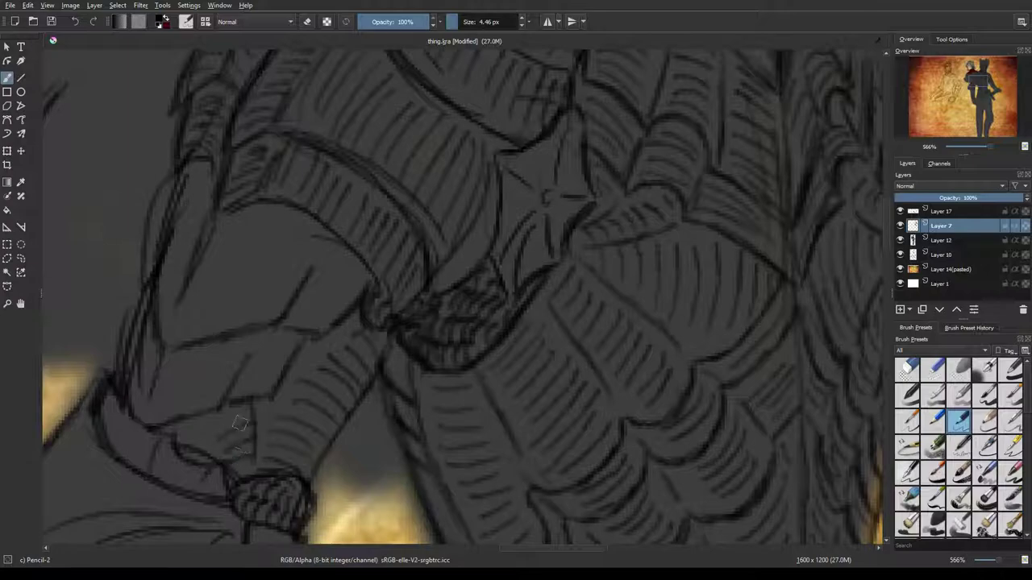
{"action": "mouse_move", "coordinate": [221, 395]}
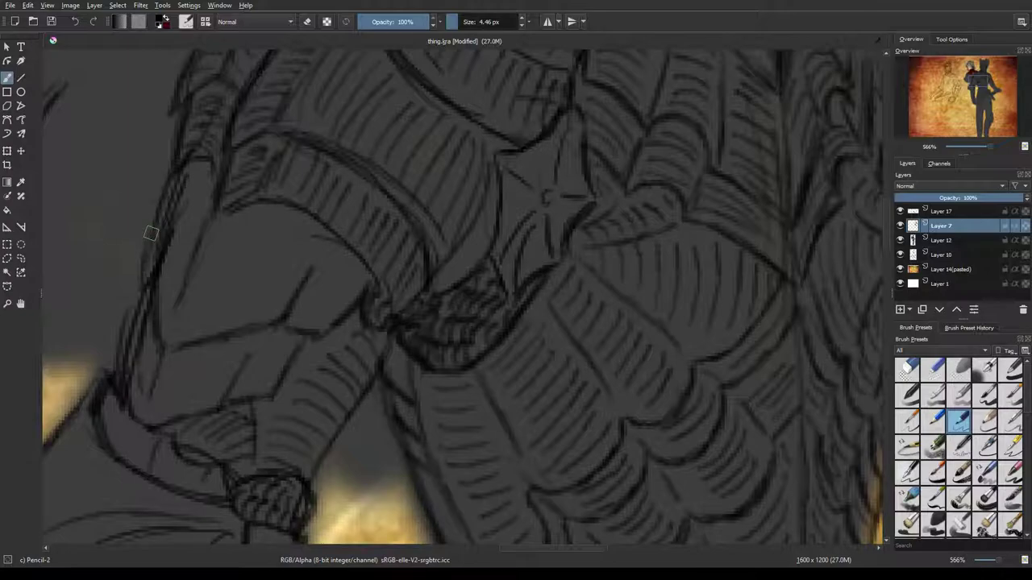
{"action": "mouse_move", "coordinate": [287, 287]}
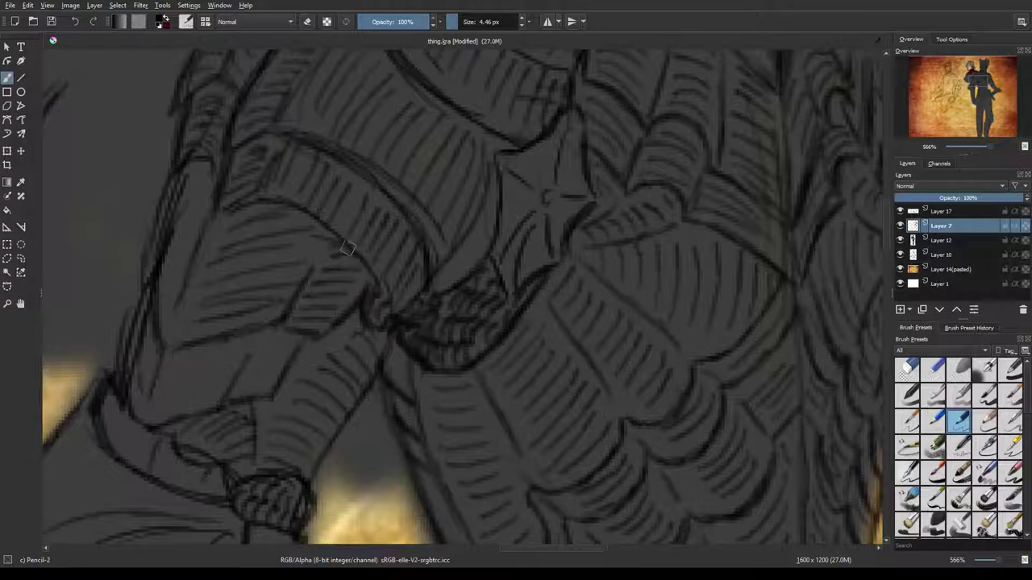
{"action": "mouse_move", "coordinate": [187, 236]}
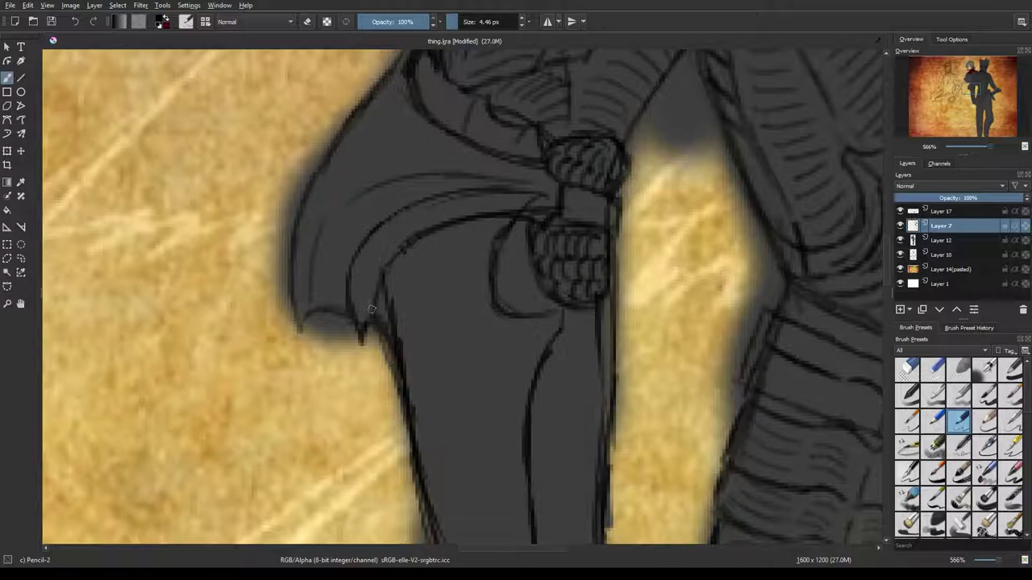
Hatch the cloak's curved edge, inner and upper folds, and hem.
{"action": "left_click_drag", "start_coordinate": [371, 306], "coordinate": [387, 242]}
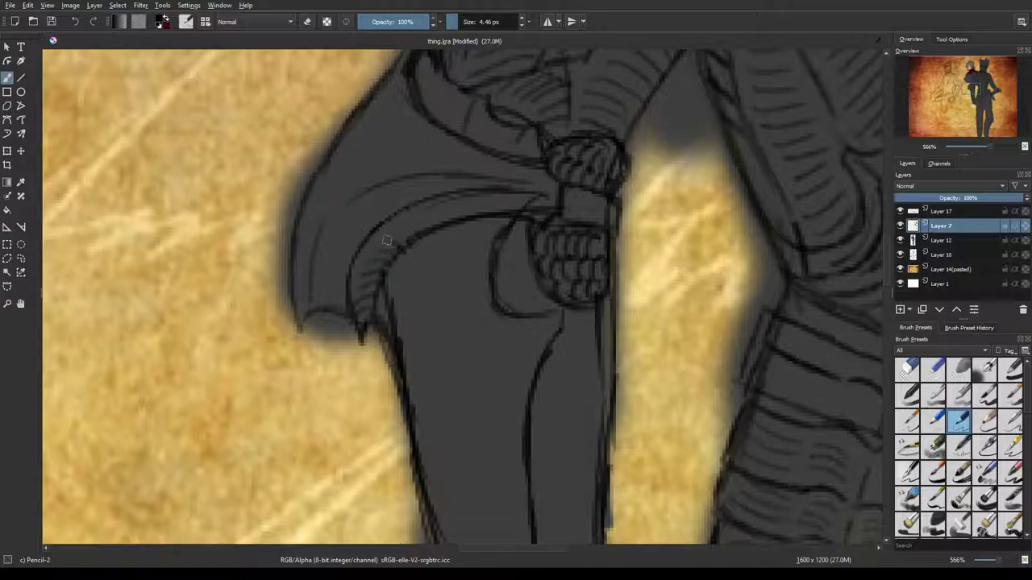
{"action": "left_click_drag", "start_coordinate": [363, 250], "coordinate": [452, 210]}
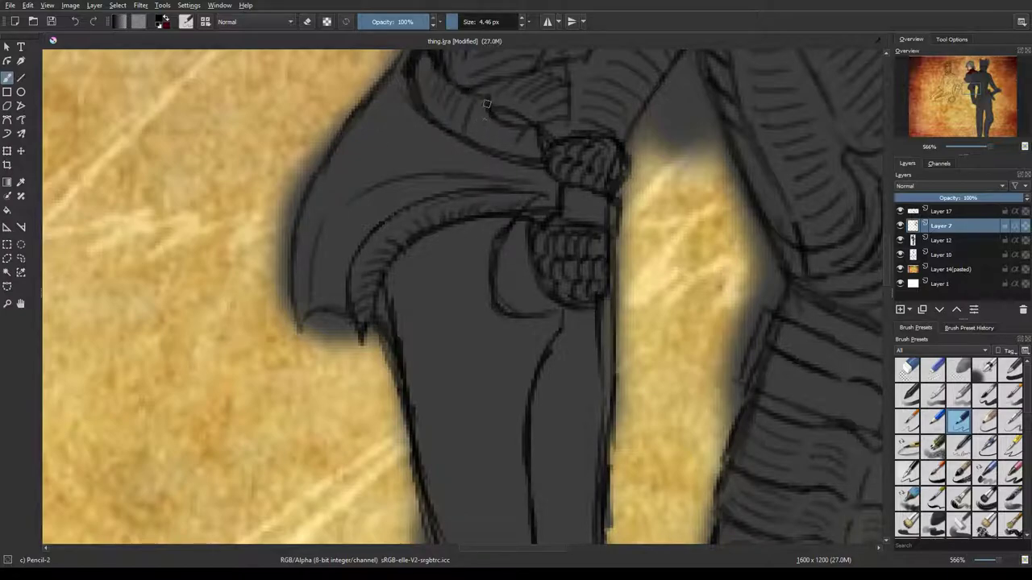
{"action": "left_click_drag", "start_coordinate": [484, 104], "coordinate": [564, 222]}
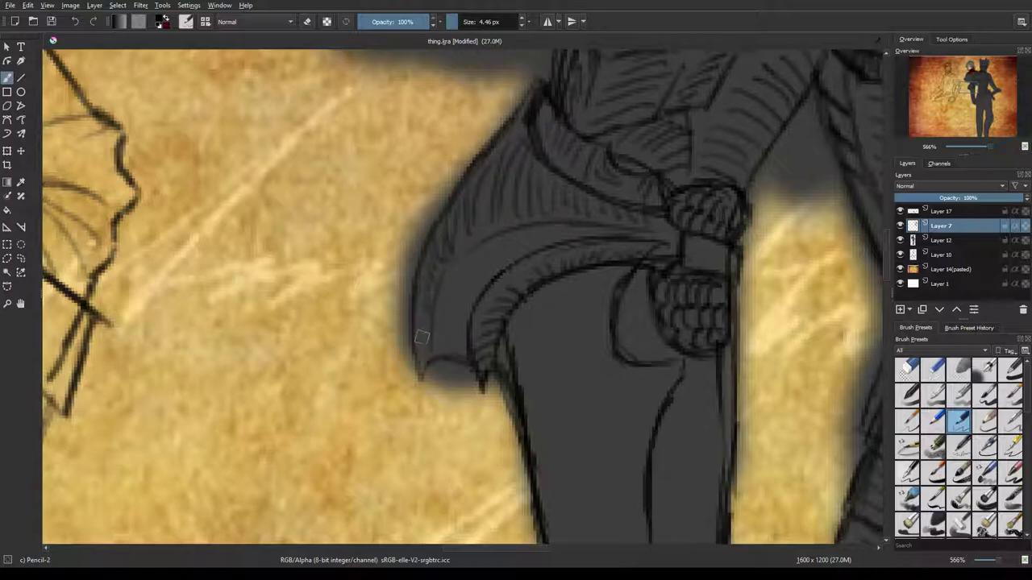
{"action": "left_click_drag", "start_coordinate": [423, 339], "coordinate": [435, 367]}
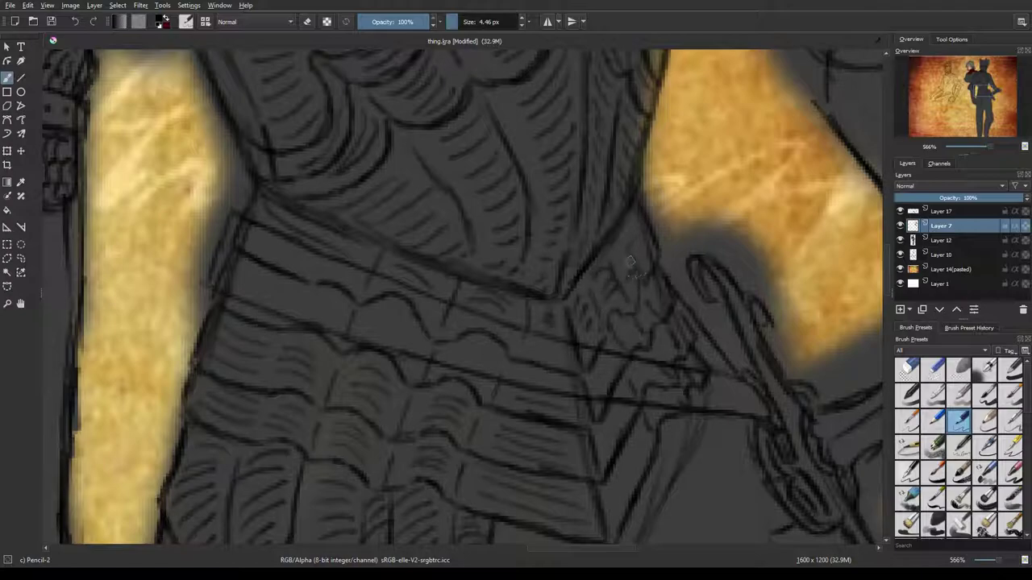
{"action": "mouse_move", "coordinate": [664, 253]}
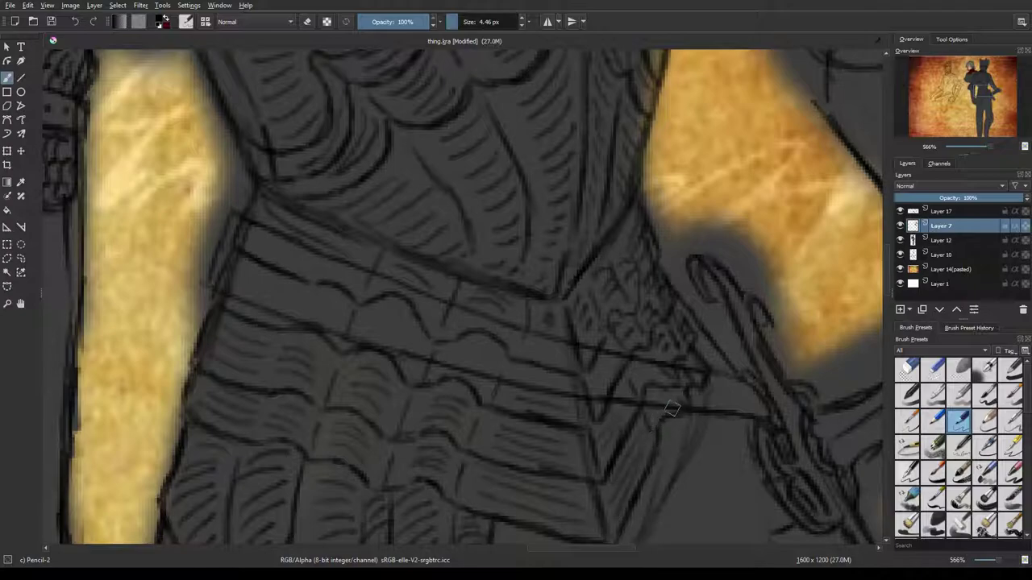
{"action": "mouse_move", "coordinate": [665, 359]}
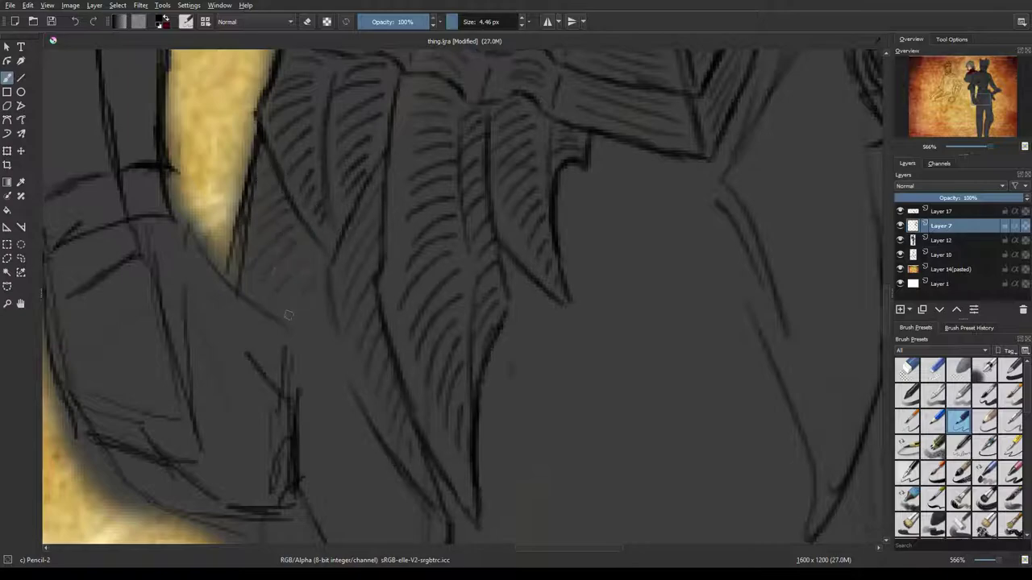
Ink strokes over the lower leaf-shaped armor plates.
{"action": "left_click_drag", "start_coordinate": [290, 322], "coordinate": [366, 493]}
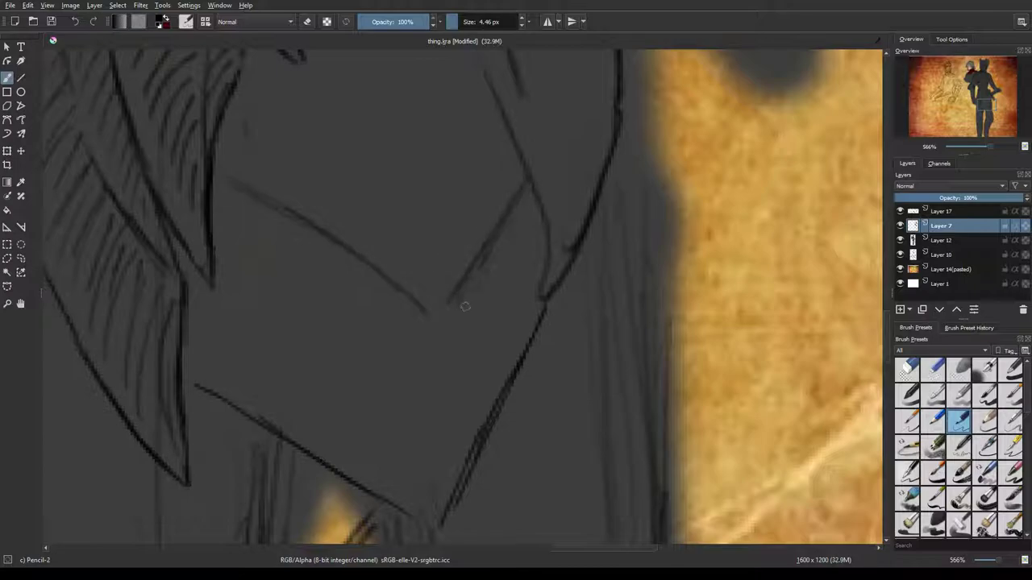
Draw a contour stroke along the lower armor section's outer silhouette.
{"action": "left_click_drag", "start_coordinate": [463, 307], "coordinate": [536, 359]}
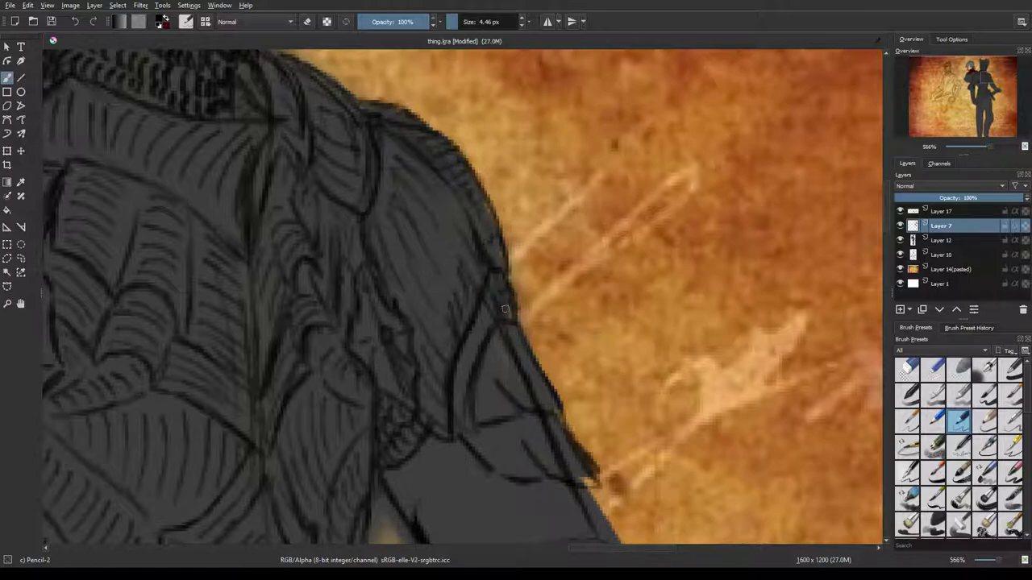
Trace the shoulder's outer contour and add a line along the arm's edge.
{"action": "left_click_drag", "start_coordinate": [506, 309], "coordinate": [451, 391]}
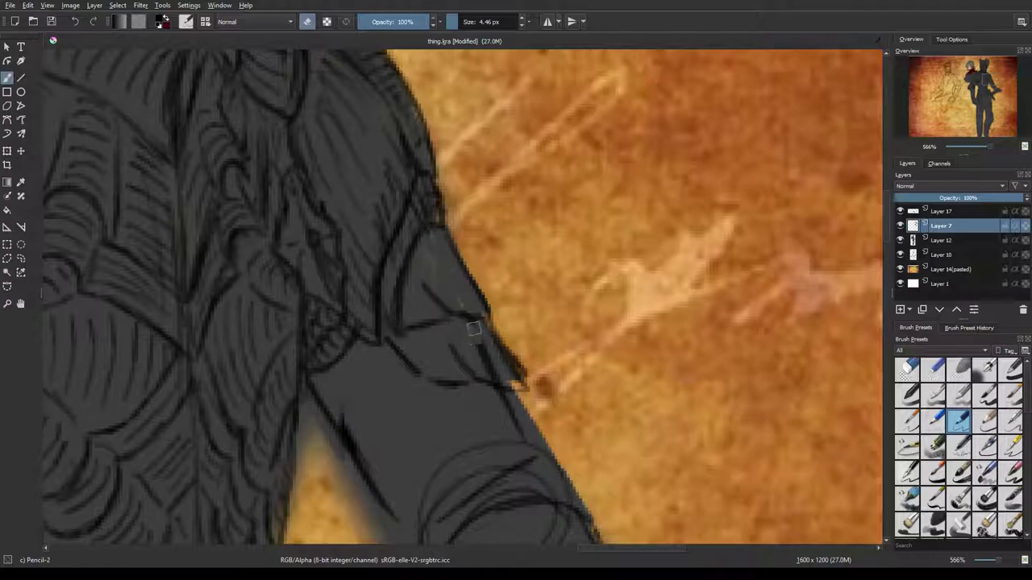
{"action": "left_click_drag", "start_coordinate": [474, 329], "coordinate": [486, 365]}
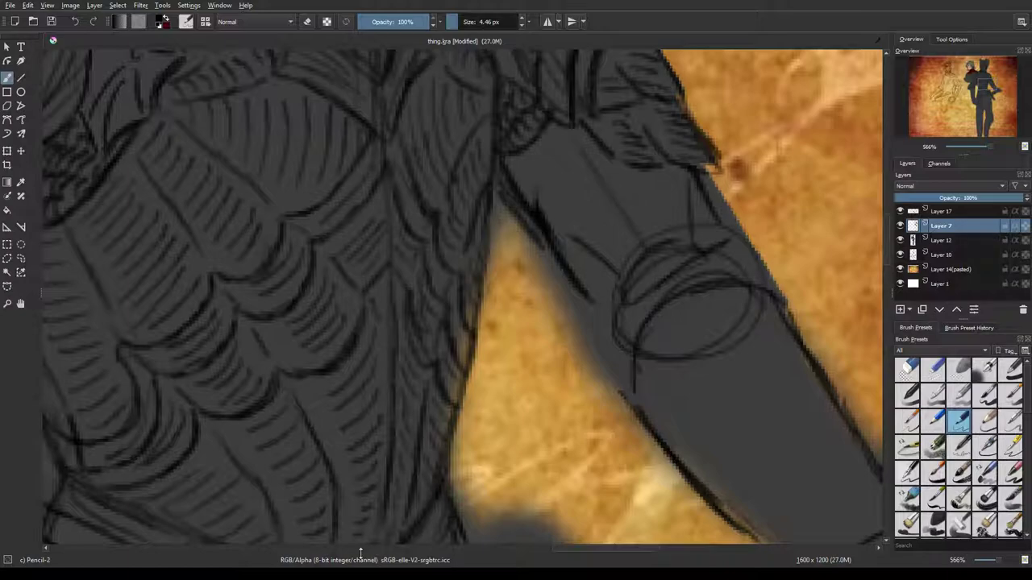
{"action": "mouse_move", "coordinate": [253, 560]}
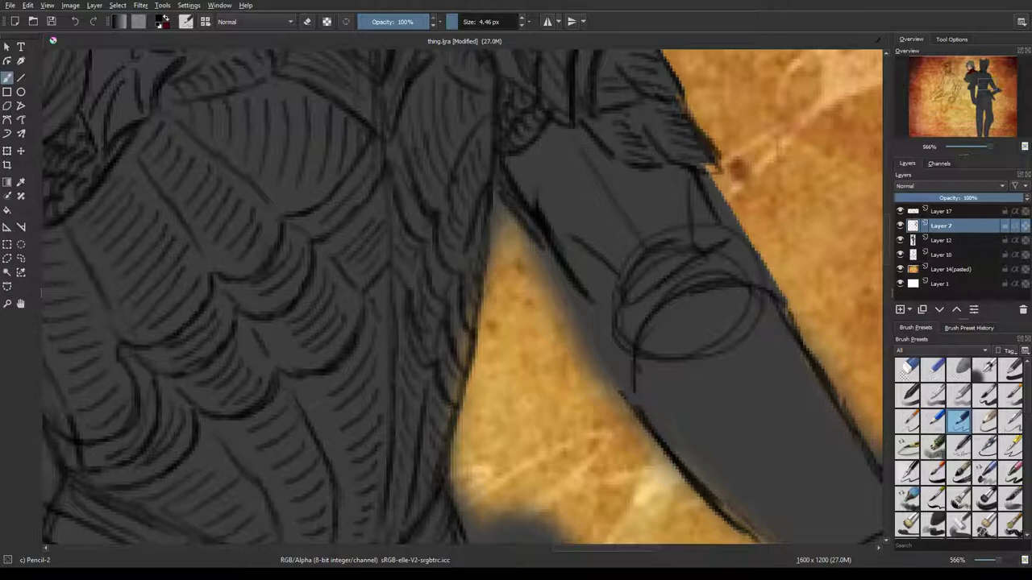
{"action": "mouse_move", "coordinate": [448, 362]}
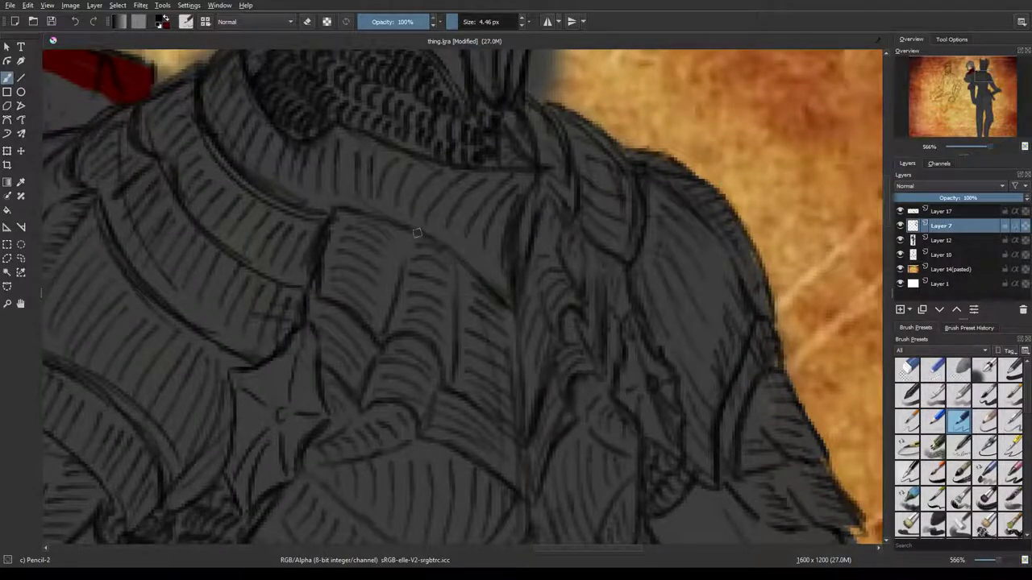
Draw a long curved hatch stroke across the collar plates near the neck.
{"action": "left_click_drag", "start_coordinate": [417, 233], "coordinate": [315, 202]}
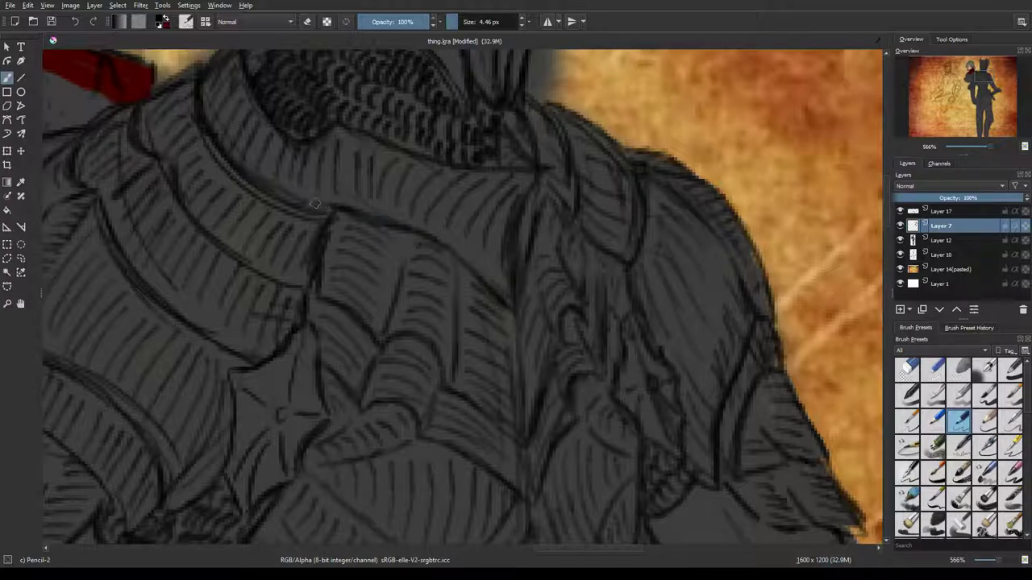